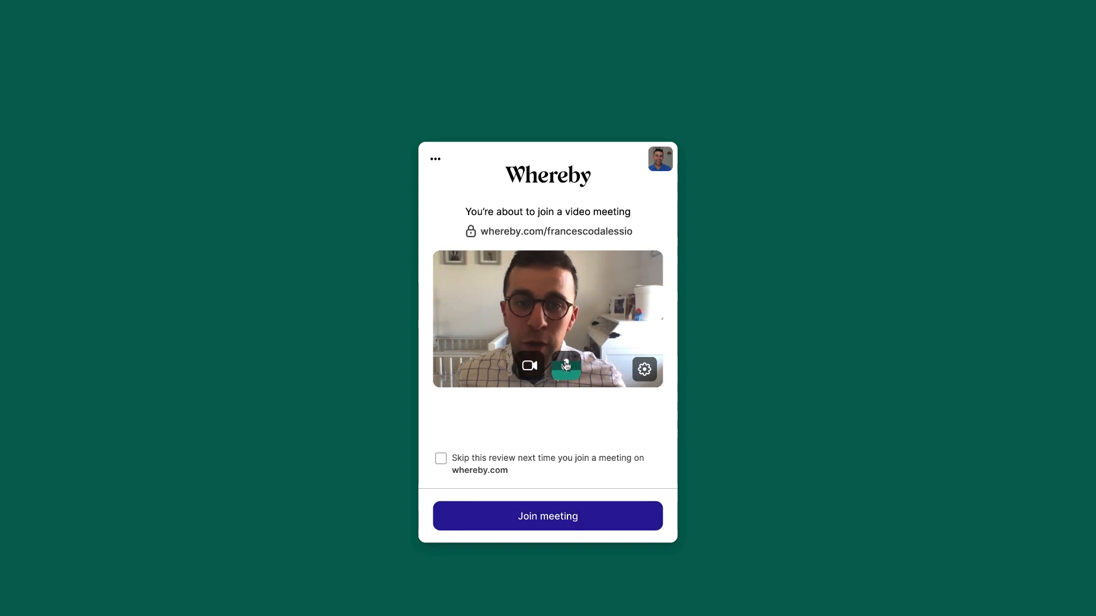
Step: Check the camera, microphone and speaker choices, then tick 'Skip this review next time' before joining
{"action": "left_click", "coordinate": [643, 370]}
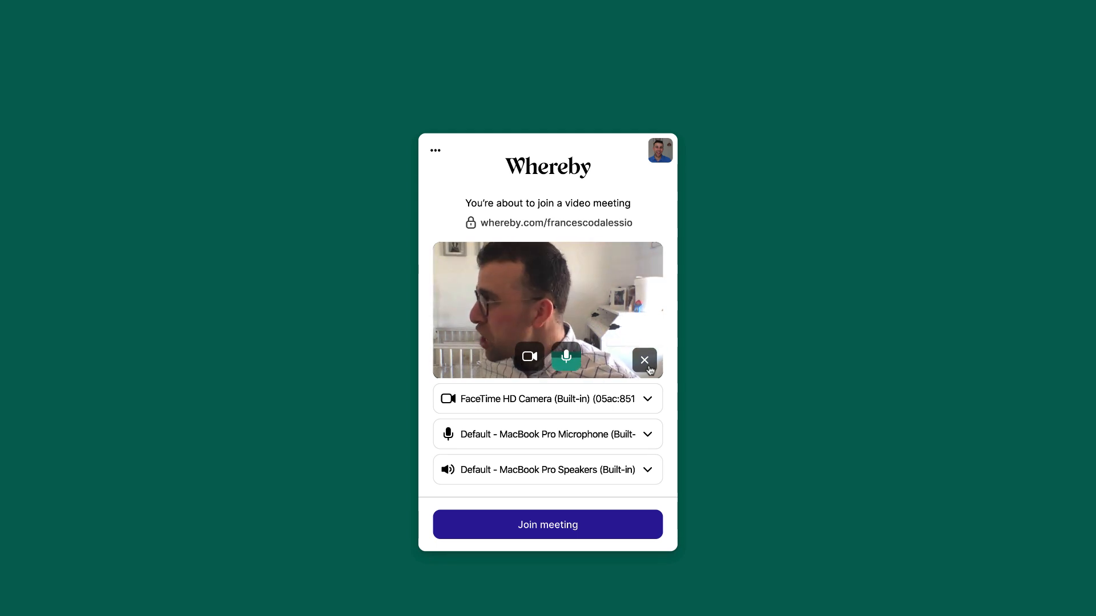
{"action": "left_click", "coordinate": [643, 360]}
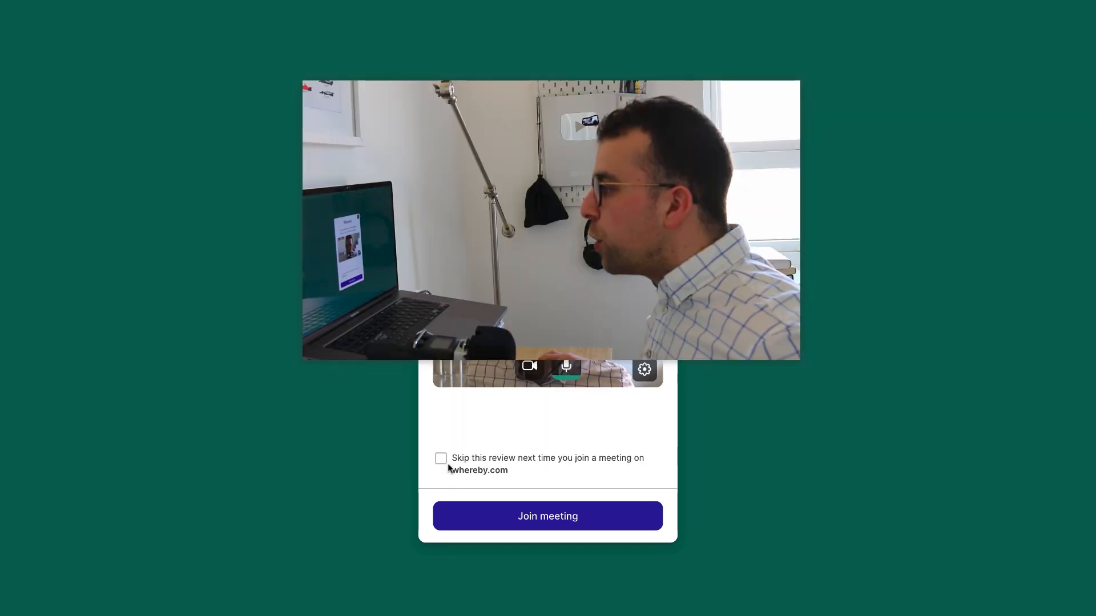
{"action": "left_click", "coordinate": [440, 458]}
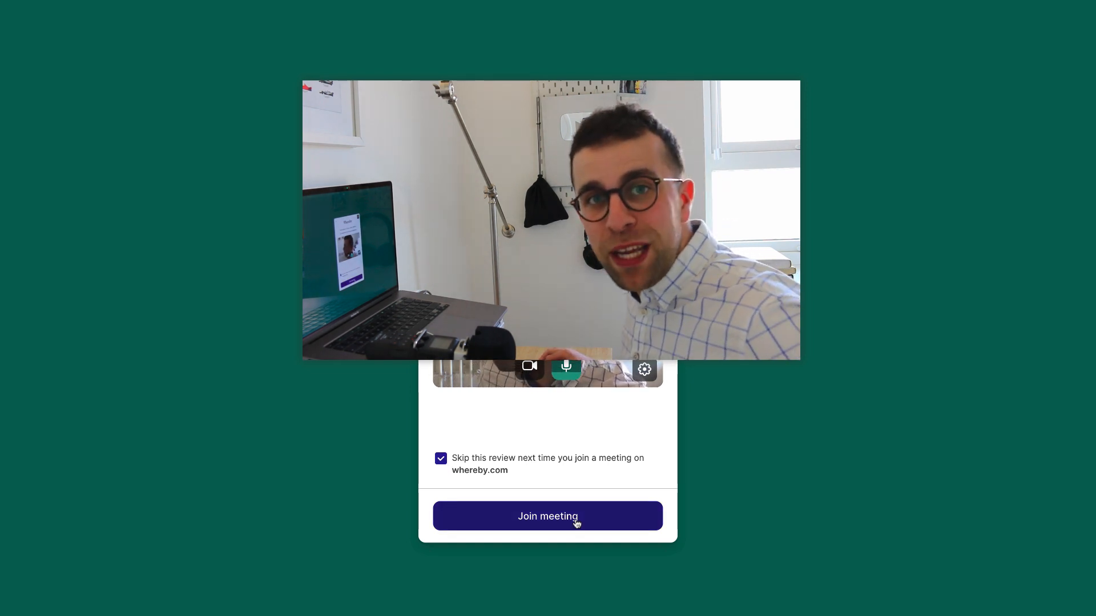
{"action": "scroll", "scroll_direction": "down", "scroll_amount": 3}
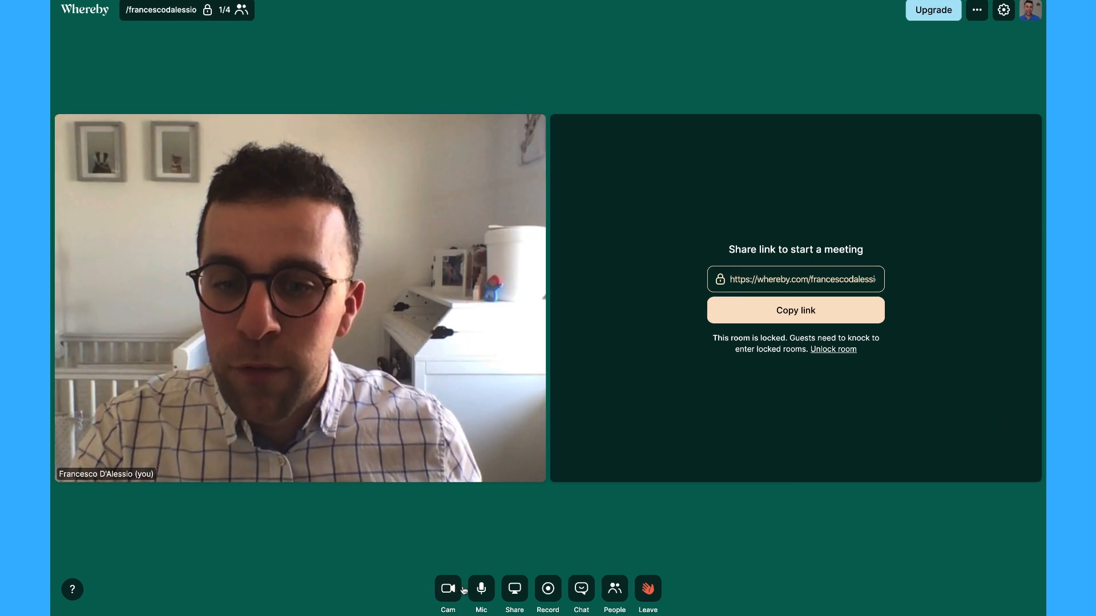
Step: Turn the camera off, browse the Share options without sharing, and bring up the empty meeting chat
{"action": "left_click", "coordinate": [447, 589]}
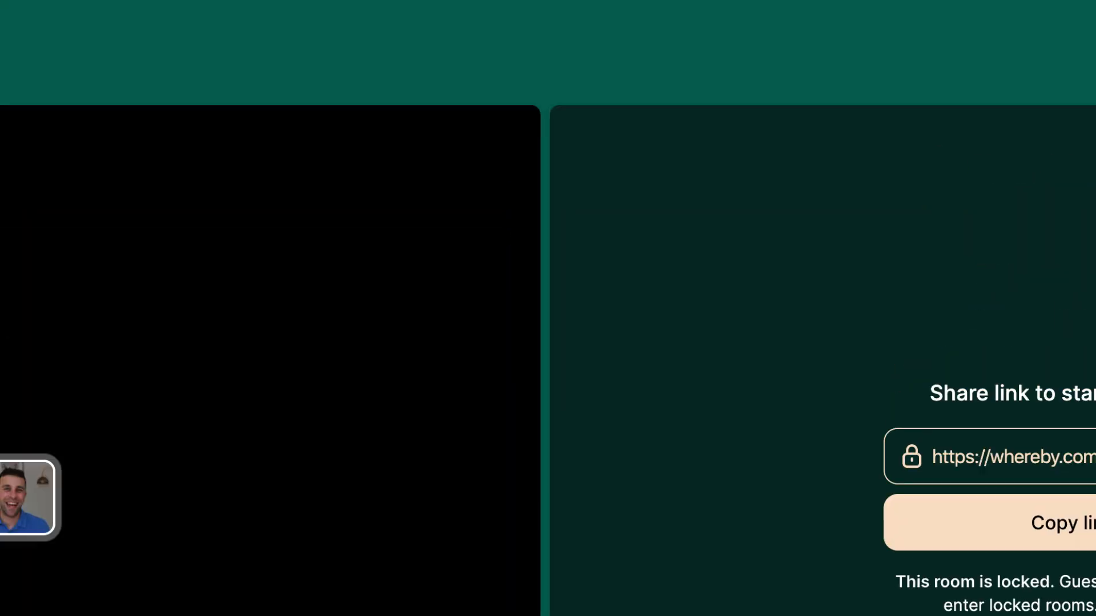
{"action": "left_click", "coordinate": [566, 100]}
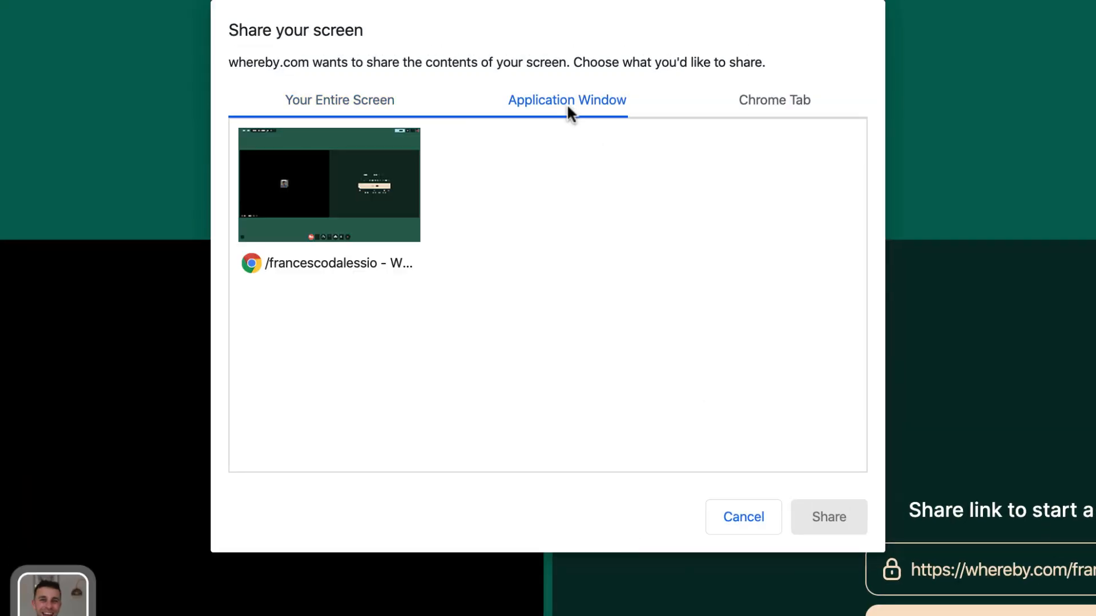
{"action": "left_click", "coordinate": [774, 99]}
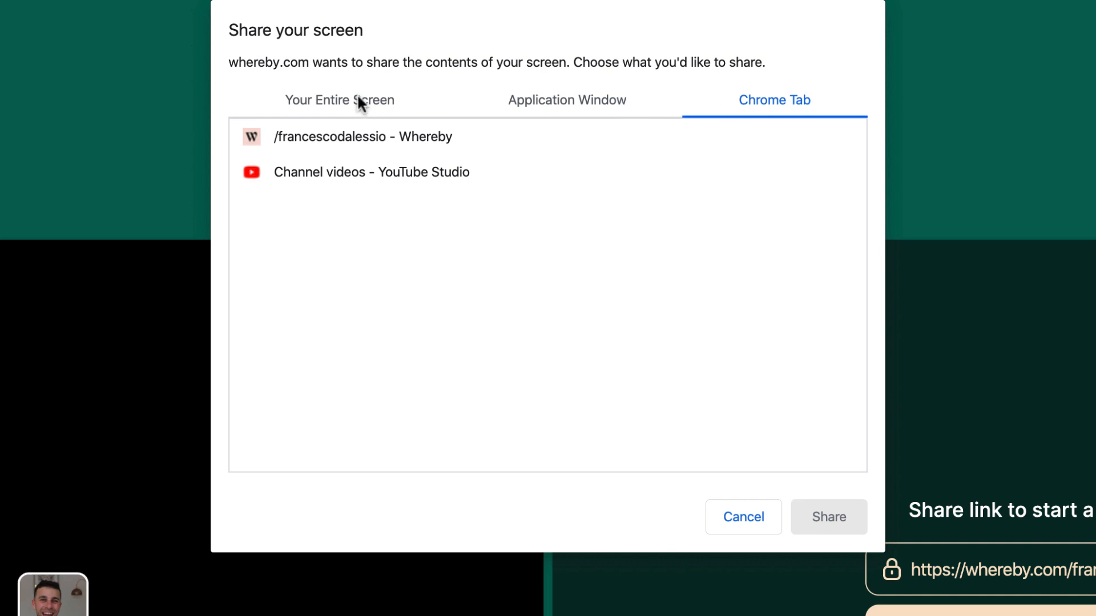
{"action": "left_click", "coordinate": [741, 516]}
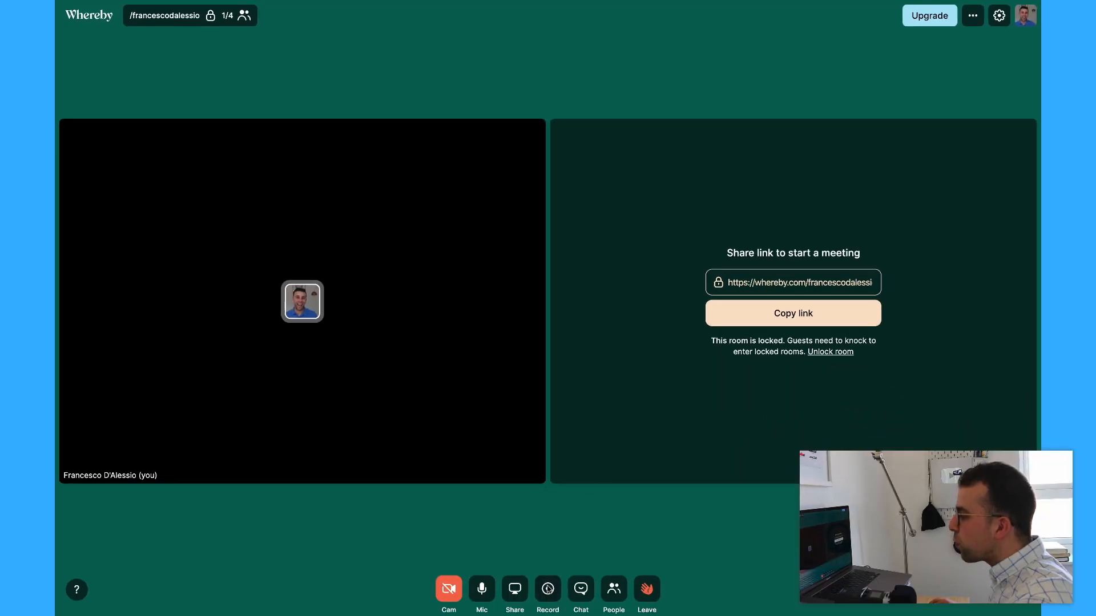
{"action": "left_click", "coordinate": [548, 588]}
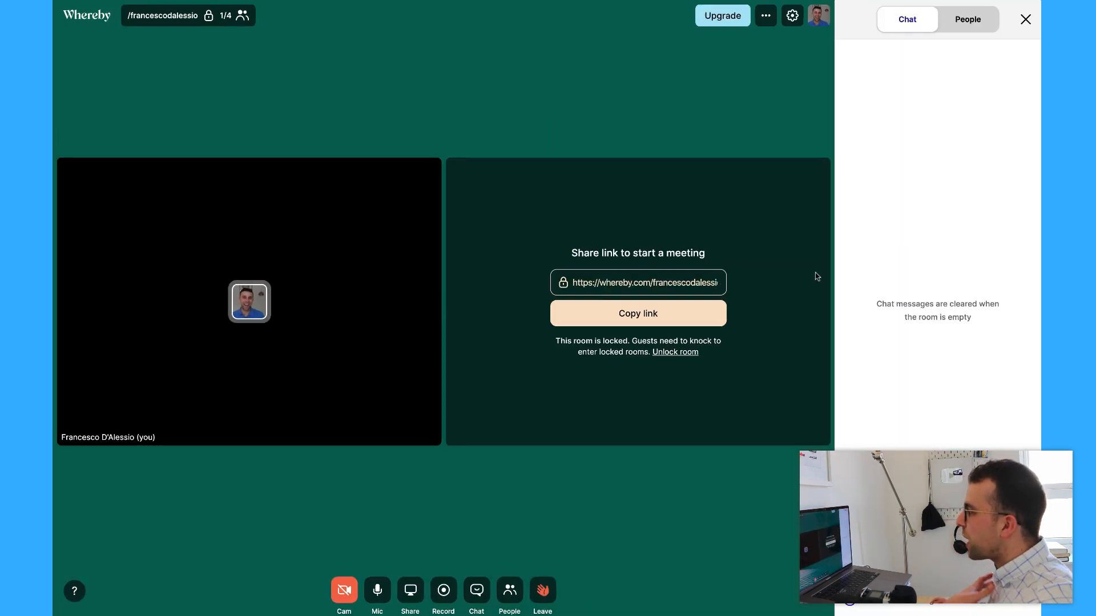
Step: Flip between the People and Chat panels, close the side panel and bring up the device settings
{"action": "left_click", "coordinate": [968, 19]}
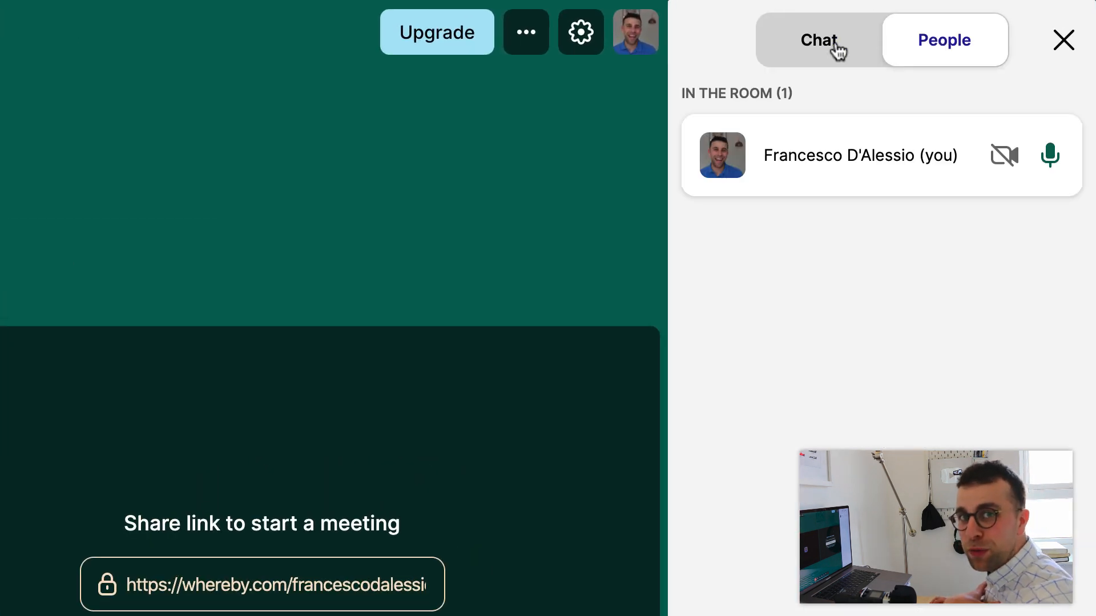
{"action": "left_click", "coordinate": [819, 40]}
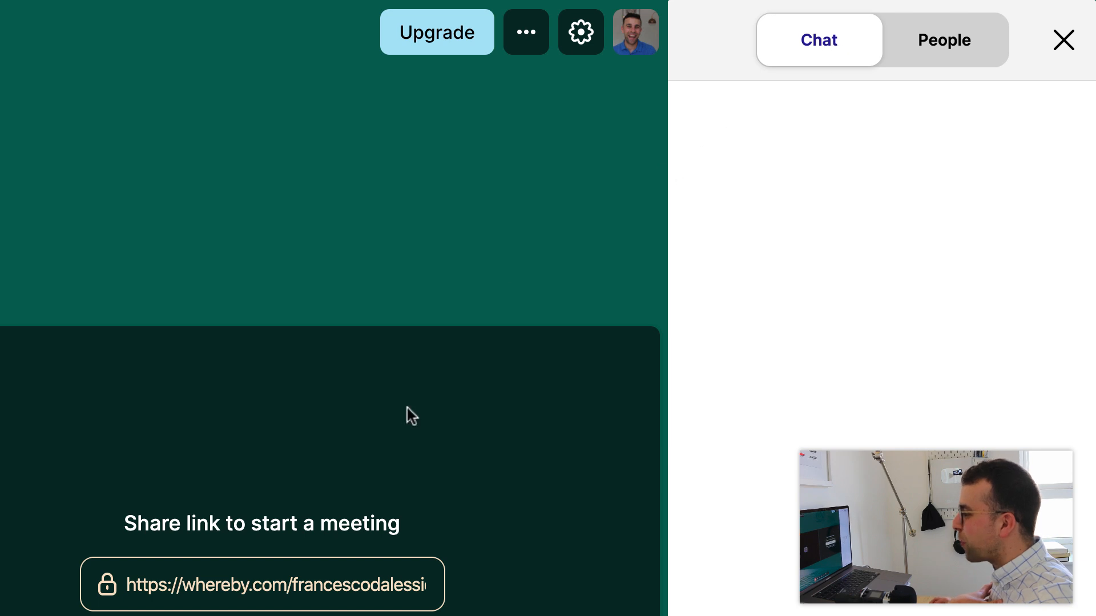
{"action": "left_click", "coordinate": [943, 40]}
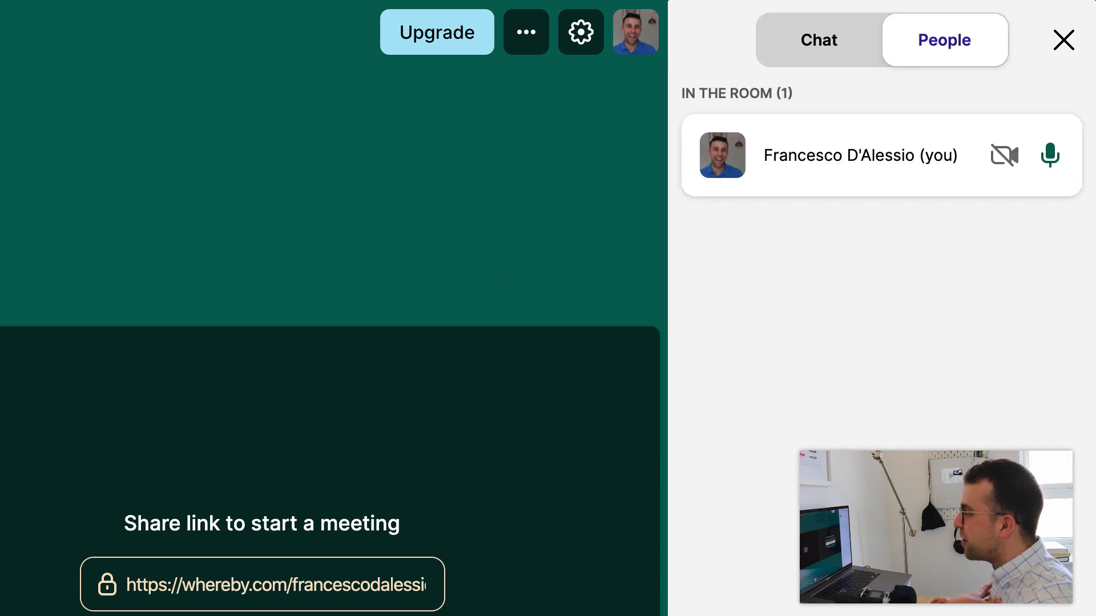
{"action": "mouse_move", "coordinate": [1002, 159]}
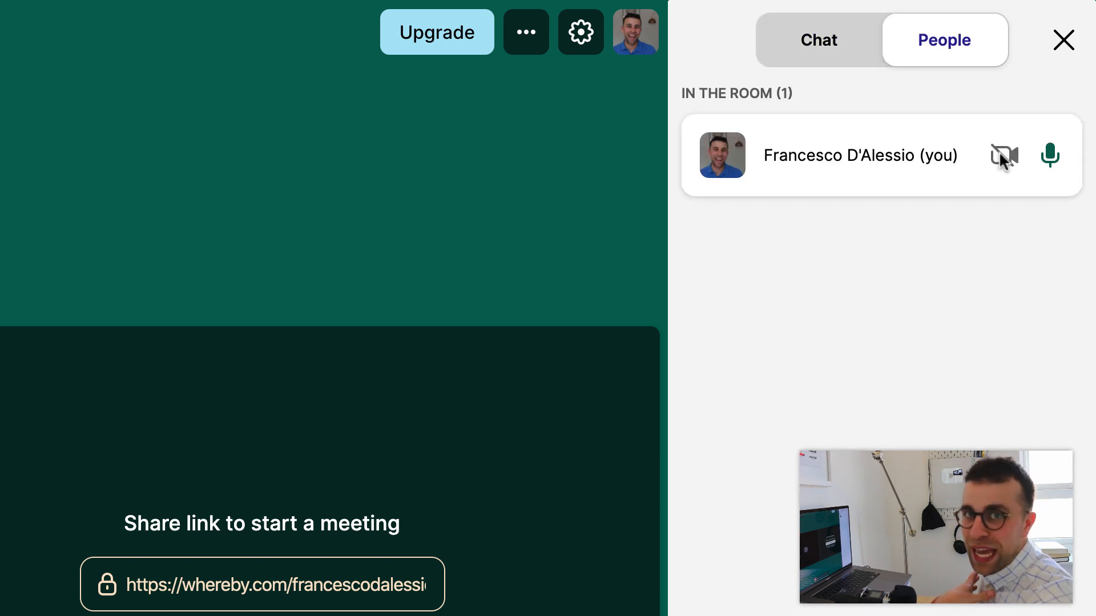
{"action": "left_click", "coordinate": [1062, 40]}
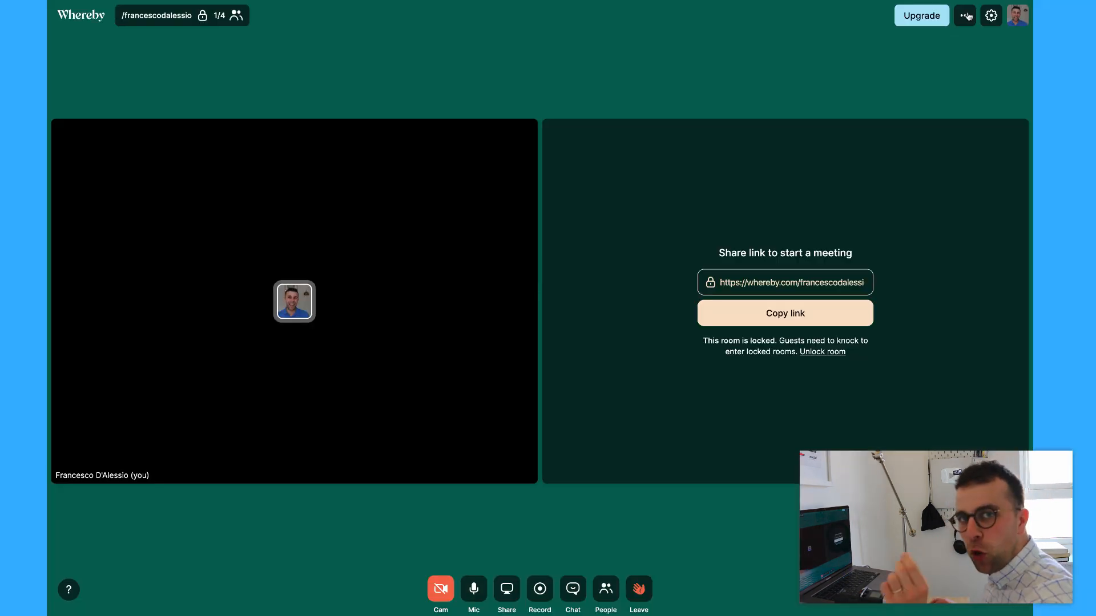
{"action": "left_click", "coordinate": [964, 16]}
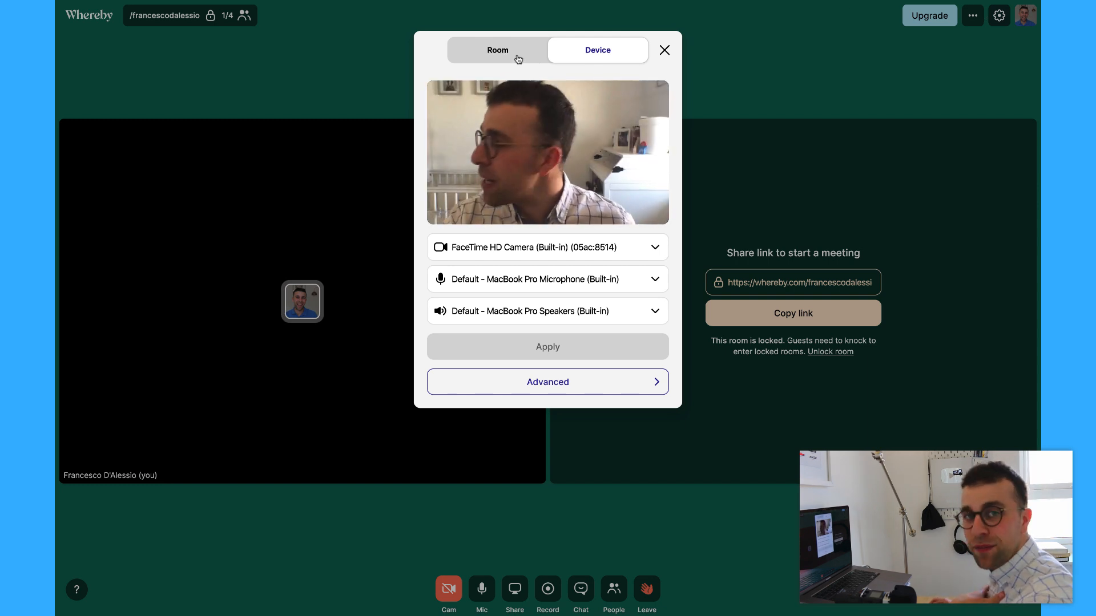
Step: Switch the settings dialog to the Room section showing room size and the locked-room option
{"action": "left_click", "coordinate": [497, 50]}
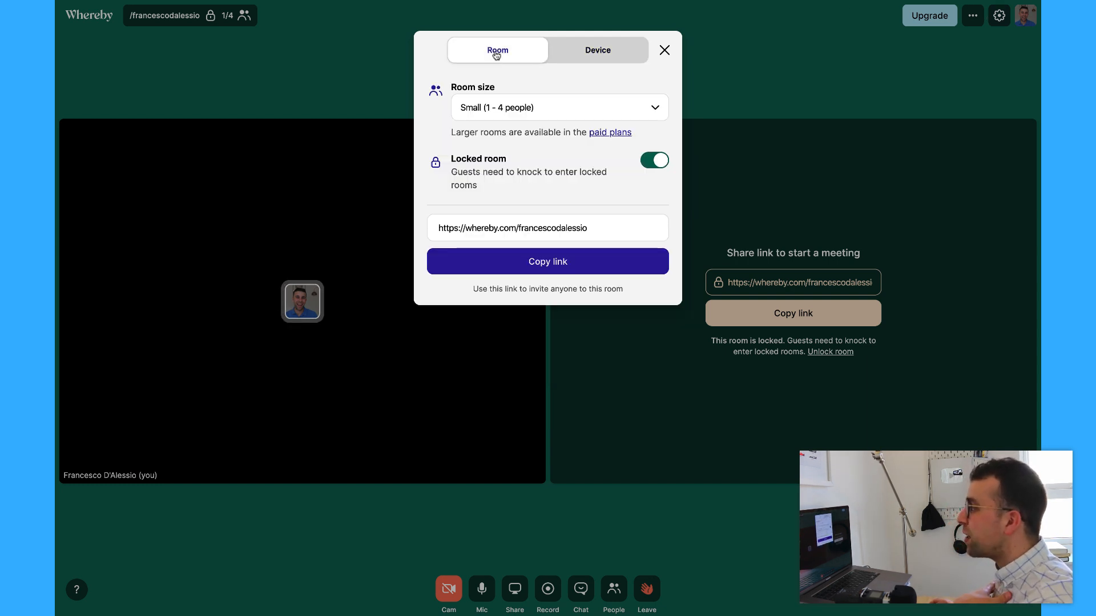
{"action": "left_click", "coordinate": [557, 107]}
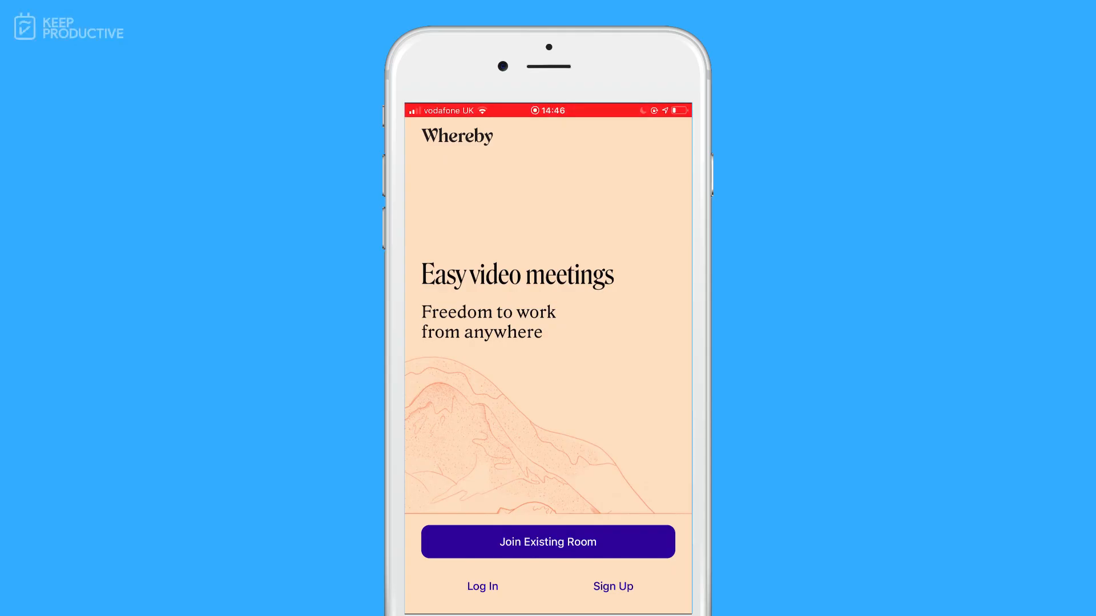
Step: On the iPhone, join the existing room 'francesco…' with video and knock on the locked room for entry
{"action": "left_click", "coordinate": [547, 541]}
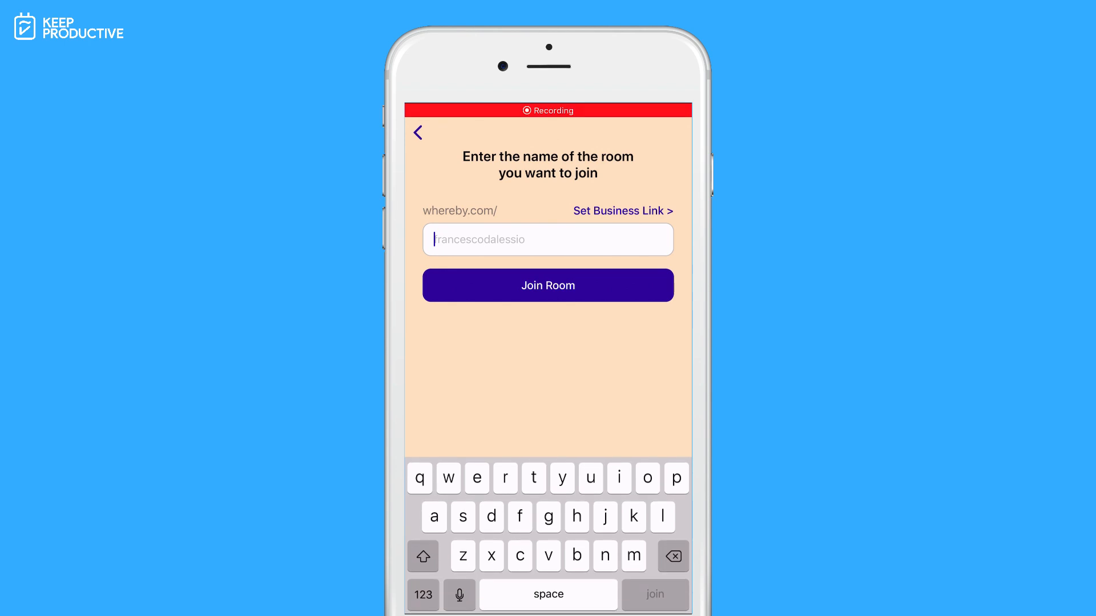
{"action": "type", "text": "francescodaless"}
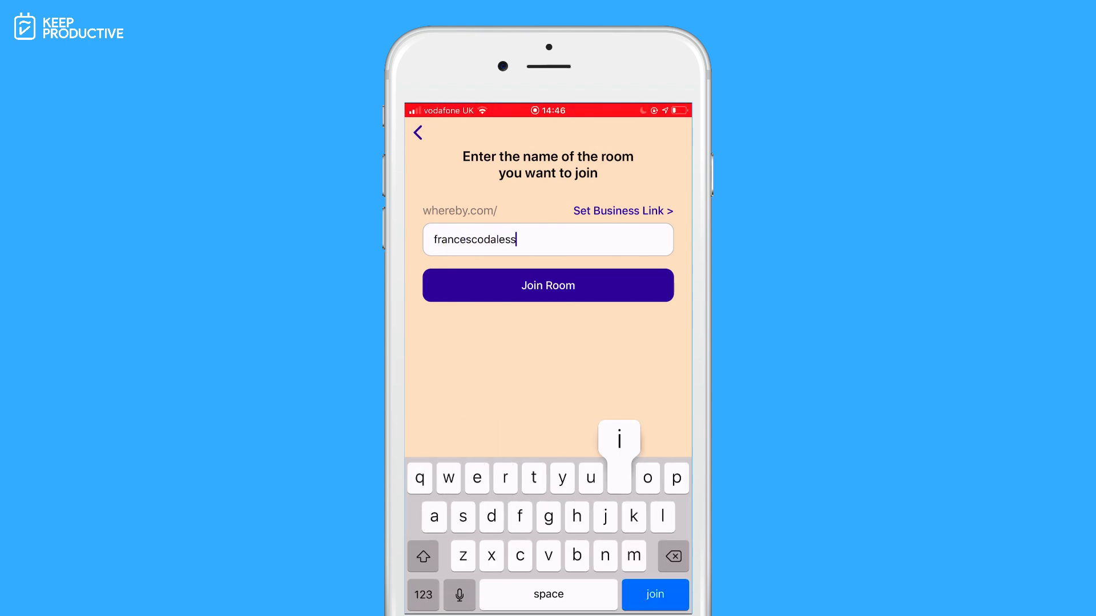
{"action": "left_click", "coordinate": [547, 285]}
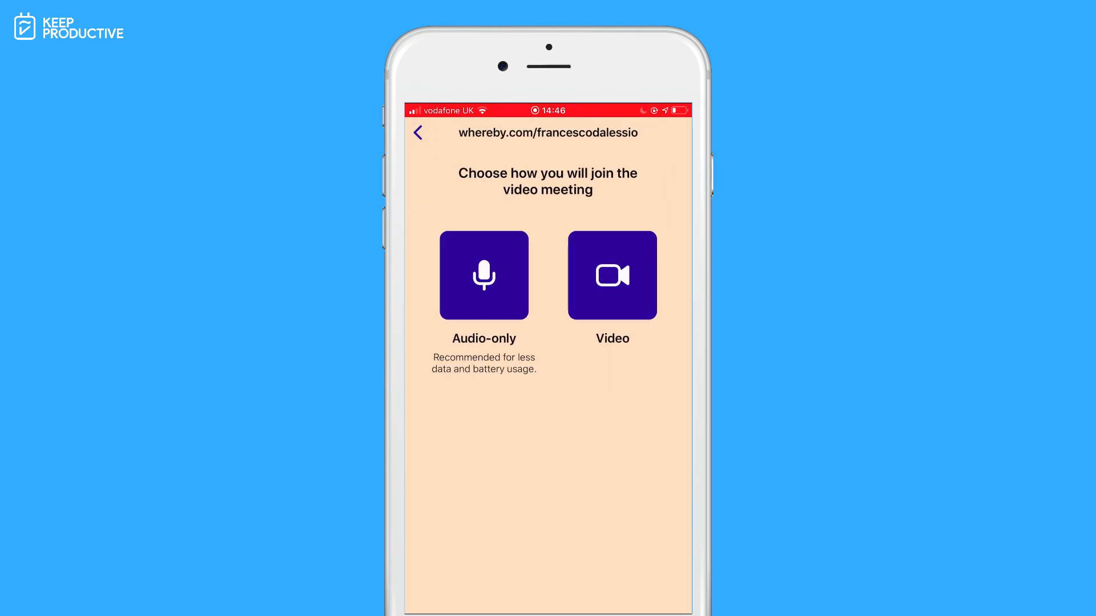
{"action": "left_click", "coordinate": [611, 275]}
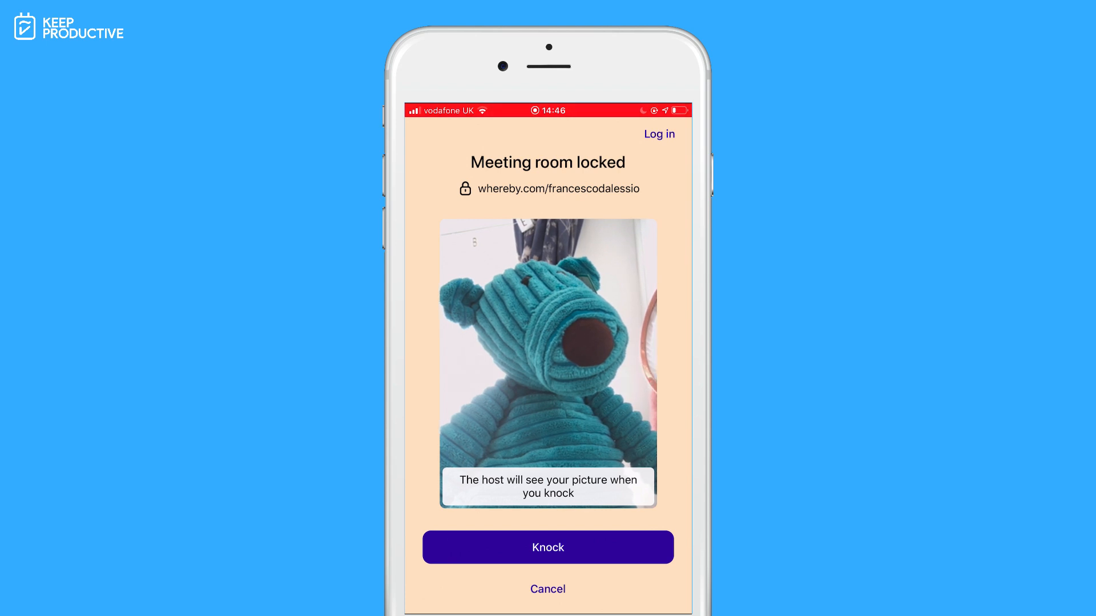
{"action": "left_click", "coordinate": [547, 547]}
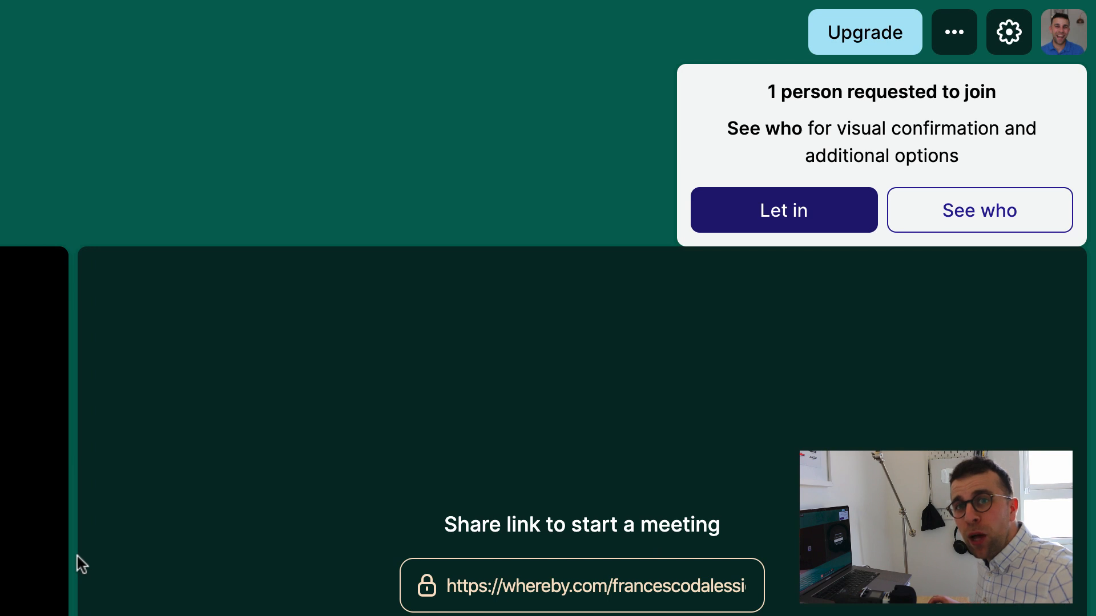
{"action": "mouse_move", "coordinate": [784, 210]}
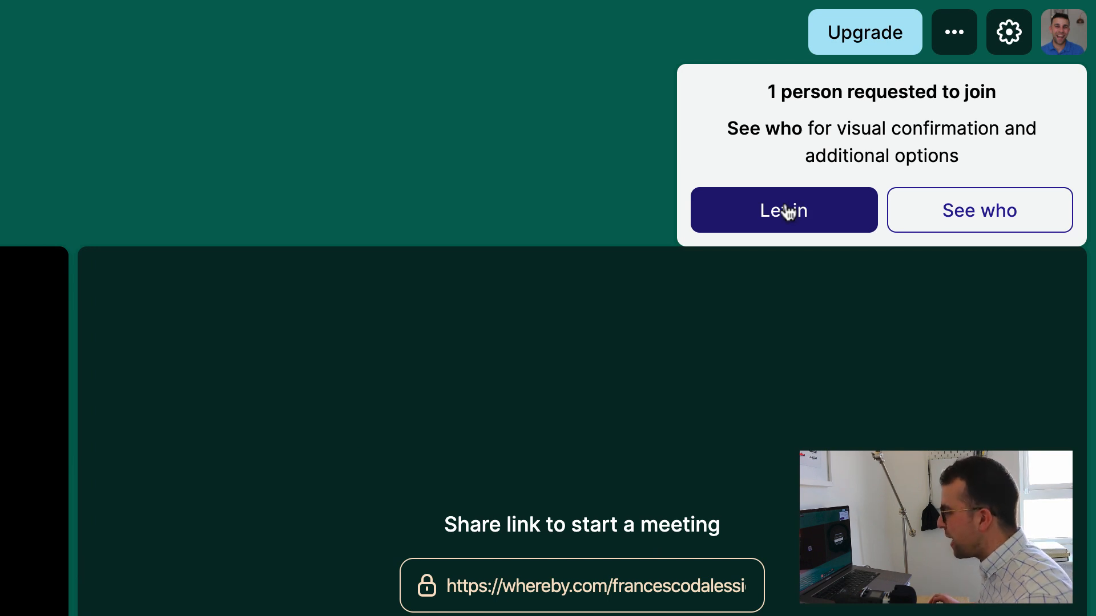
Step: See who is knocking in the People panel and let the waiting guest into the room
{"action": "left_click", "coordinate": [978, 210]}
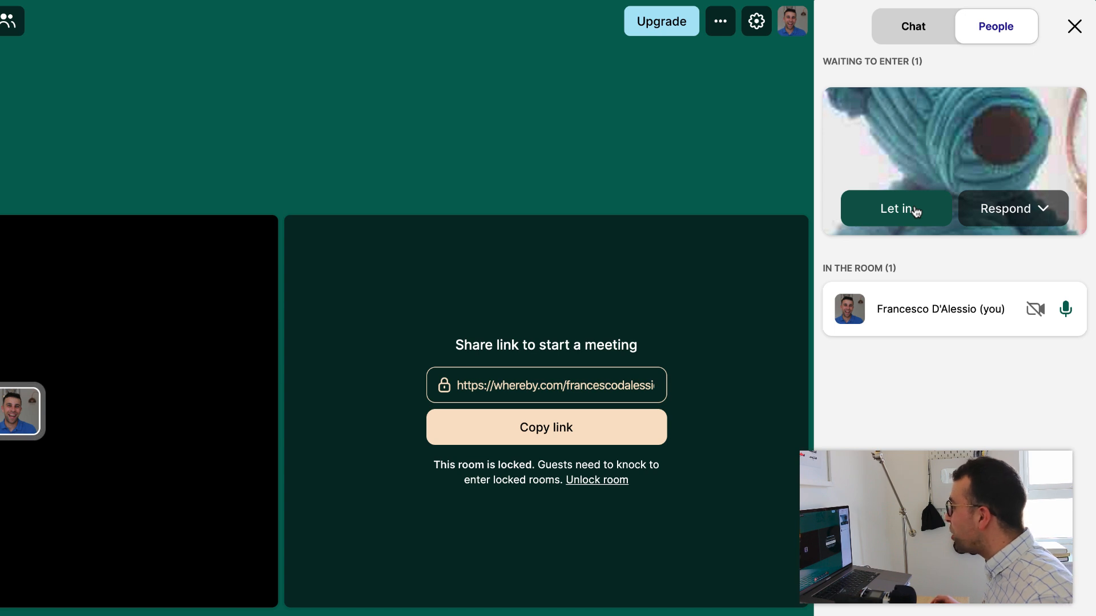
{"action": "left_click", "coordinate": [1011, 209]}
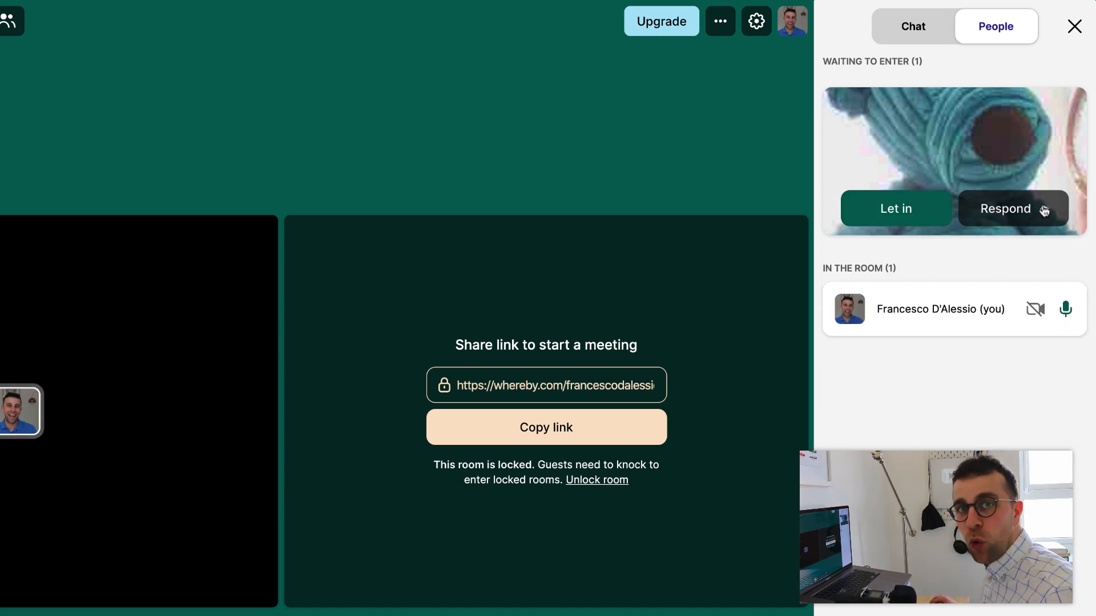
{"action": "left_click", "coordinate": [895, 208]}
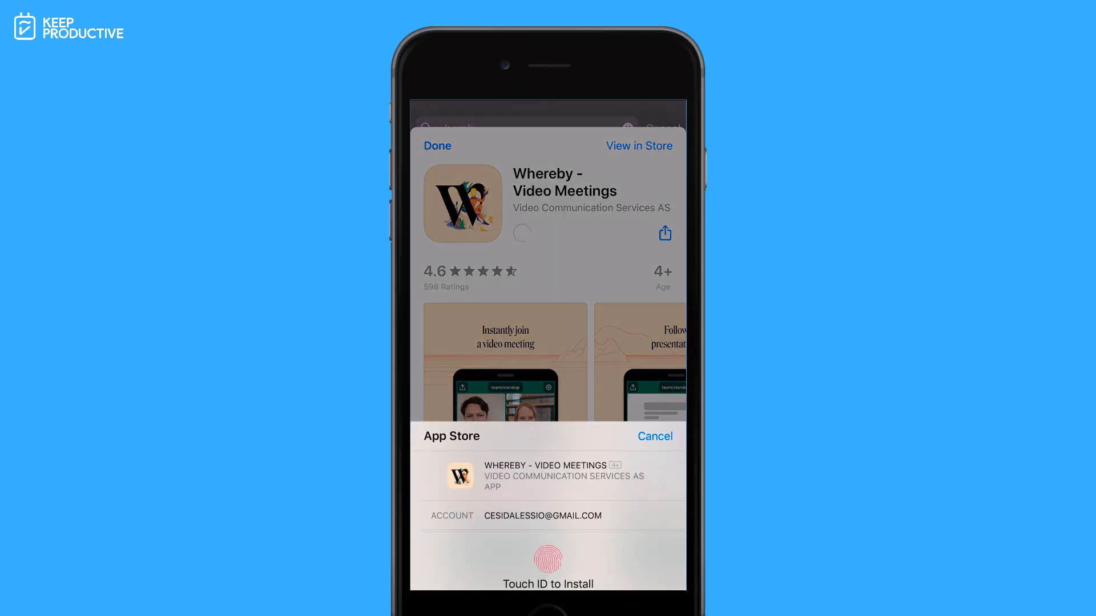
Step: Authorise and finish the App Store install of Whereby, then launch the app on the iPhone
{"action": "left_click", "coordinate": [548, 559]}
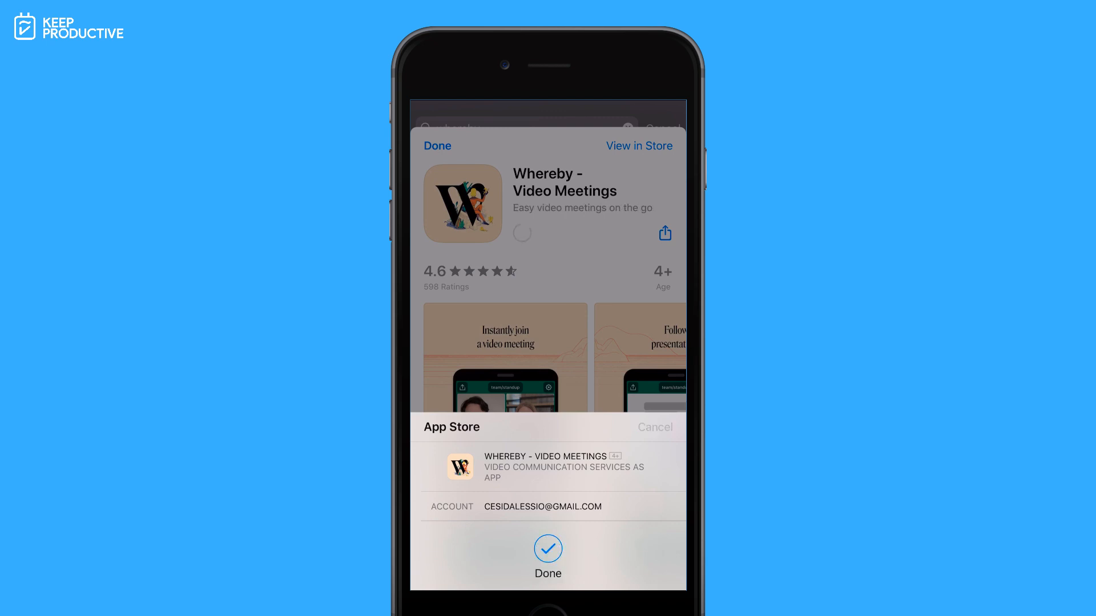
{"action": "left_click", "coordinate": [547, 549]}
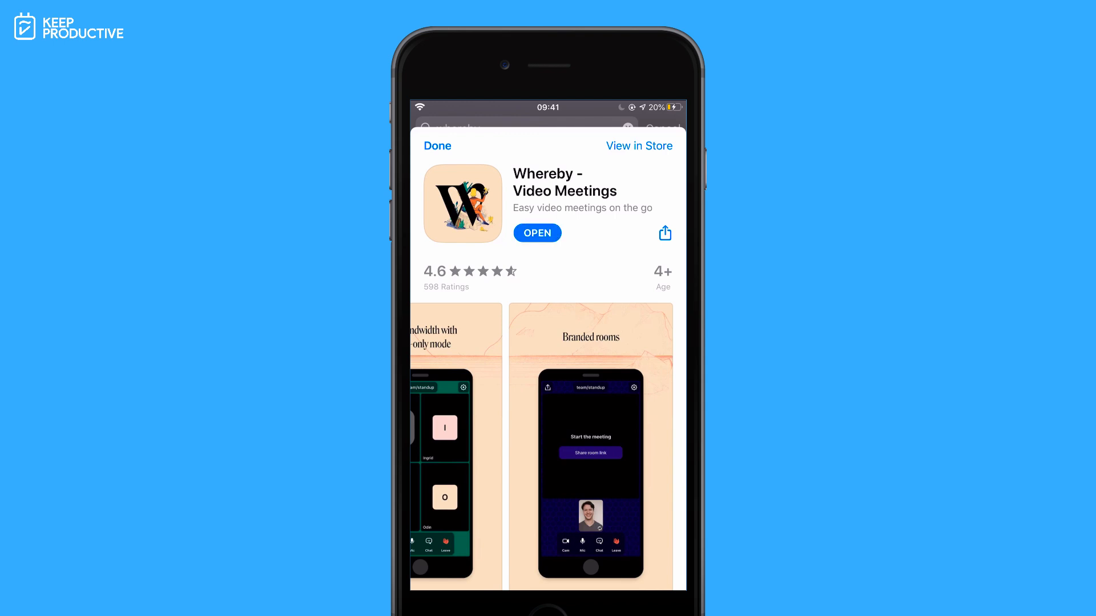
{"action": "left_click", "coordinate": [537, 232]}
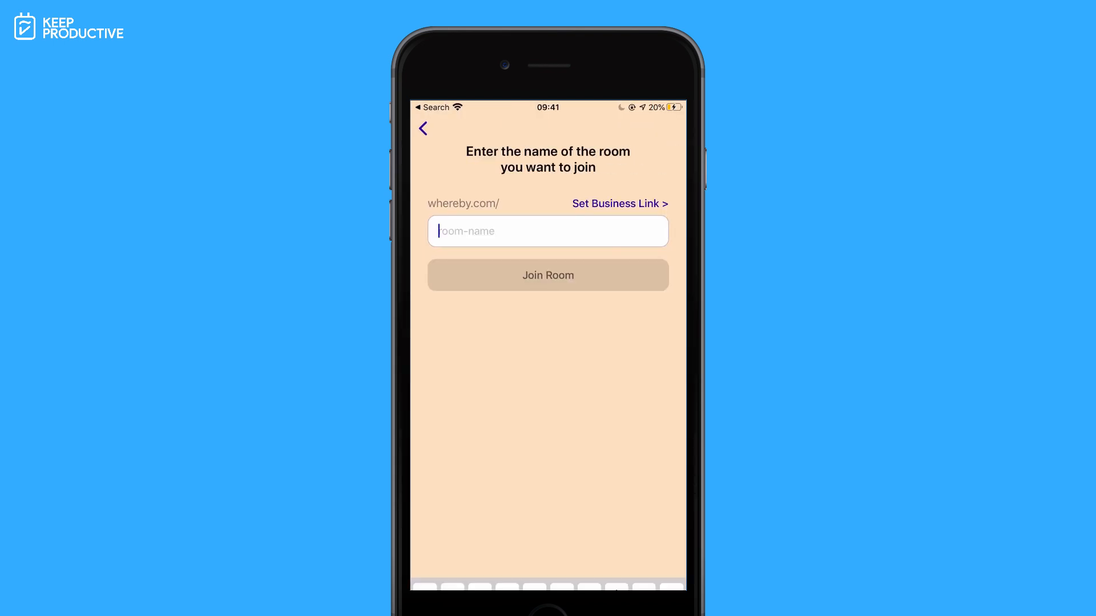
Step: Enter the room name 'francescoda…', allow camera and microphone, and join the francescodalessio room
{"action": "type", "text": "francescoda"}
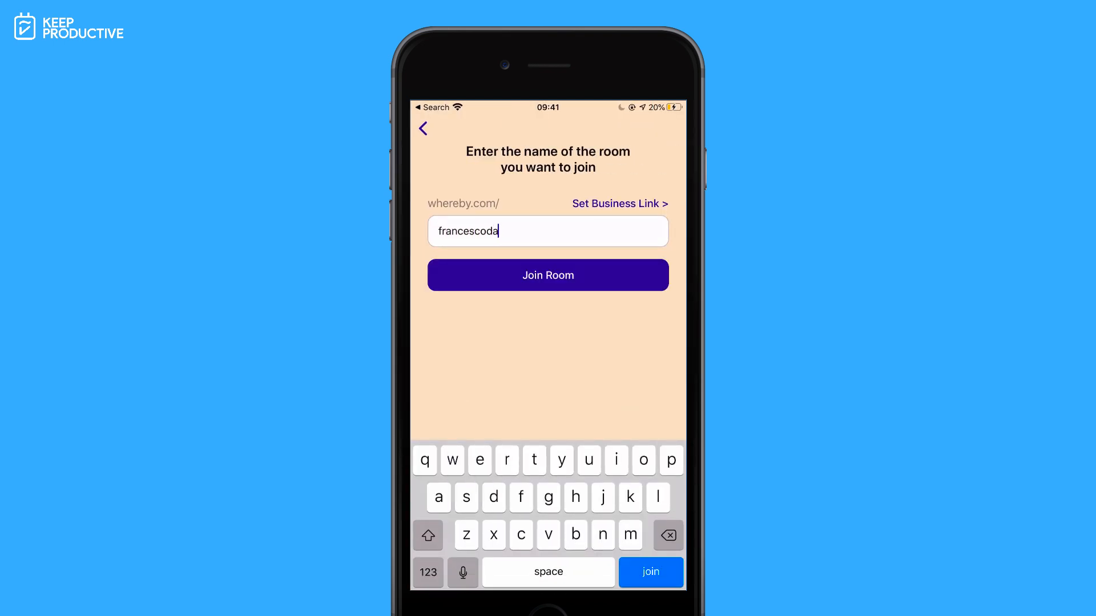
{"action": "left_click", "coordinate": [547, 275]}
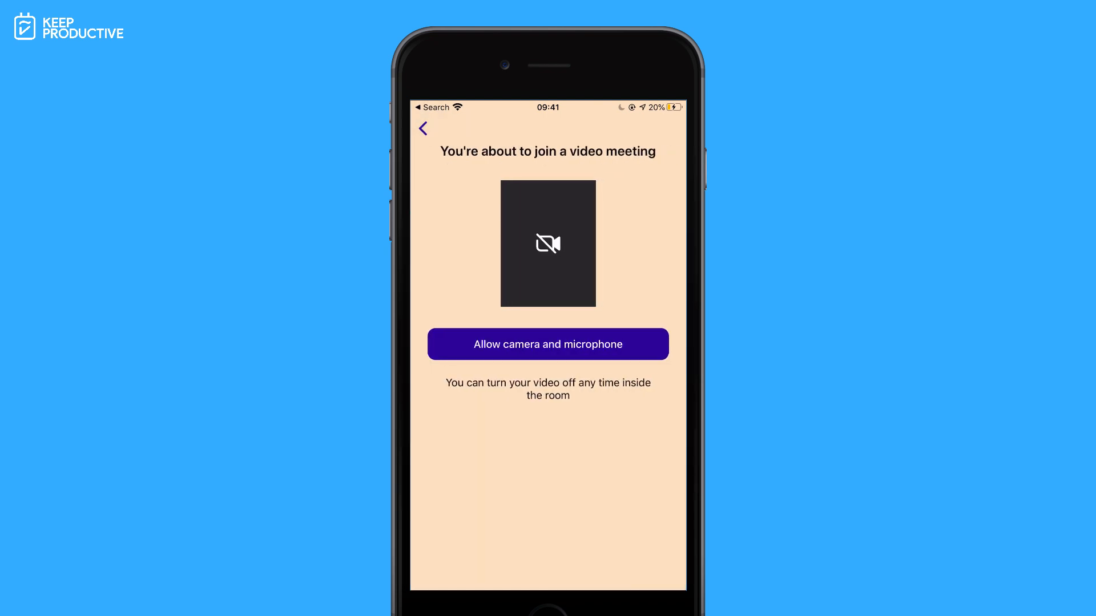
{"action": "left_click", "coordinate": [547, 343]}
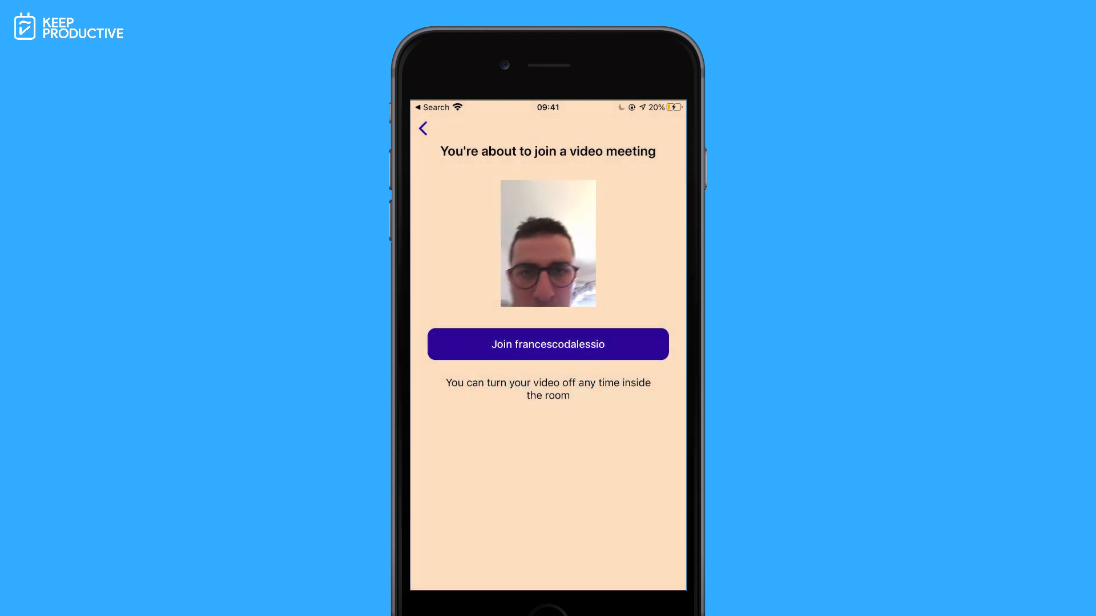
{"action": "left_click", "coordinate": [547, 344]}
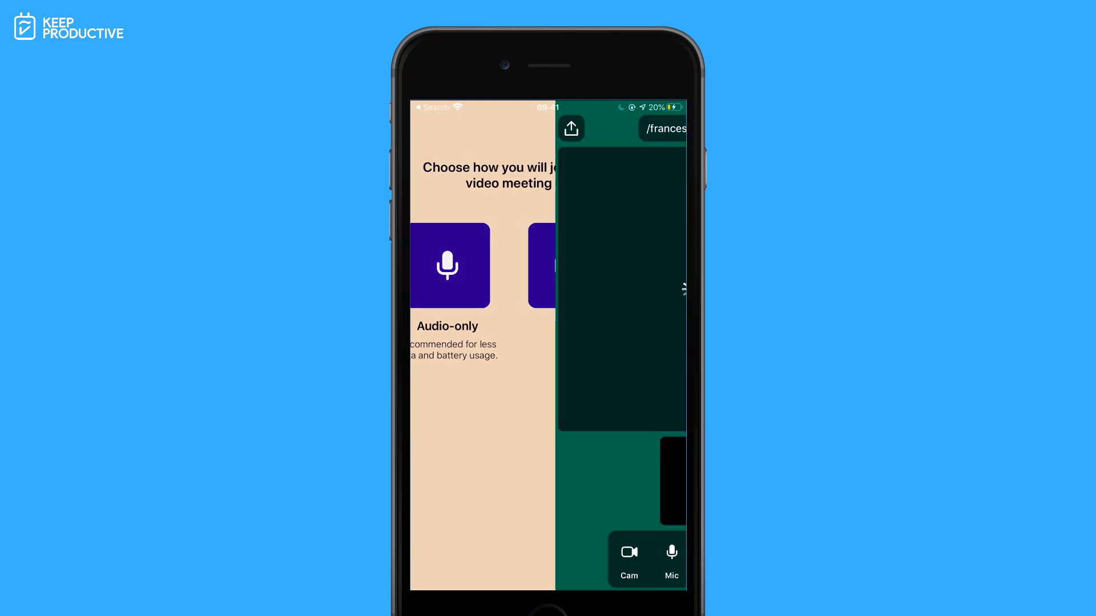